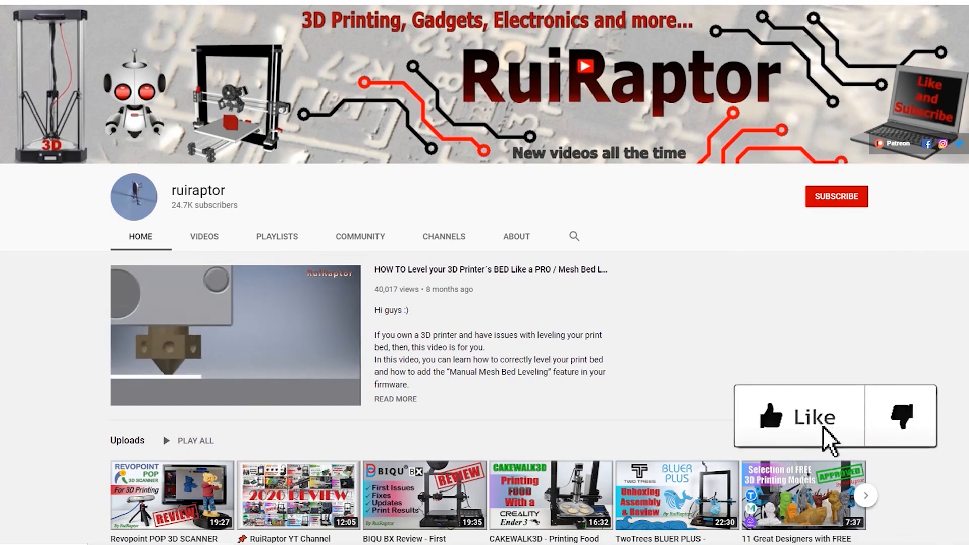
pyautogui.moveTo(804, 327)
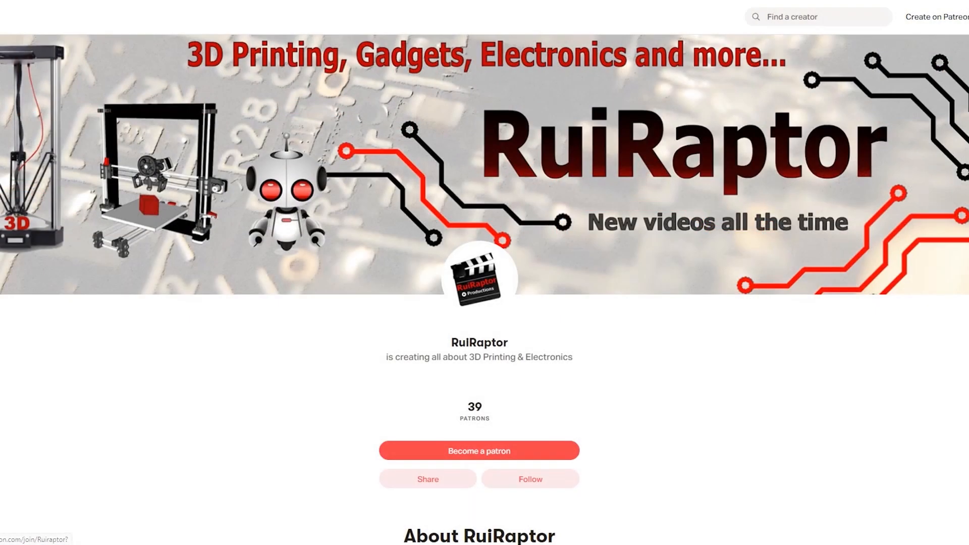
pyautogui.moveTo(761, 449)
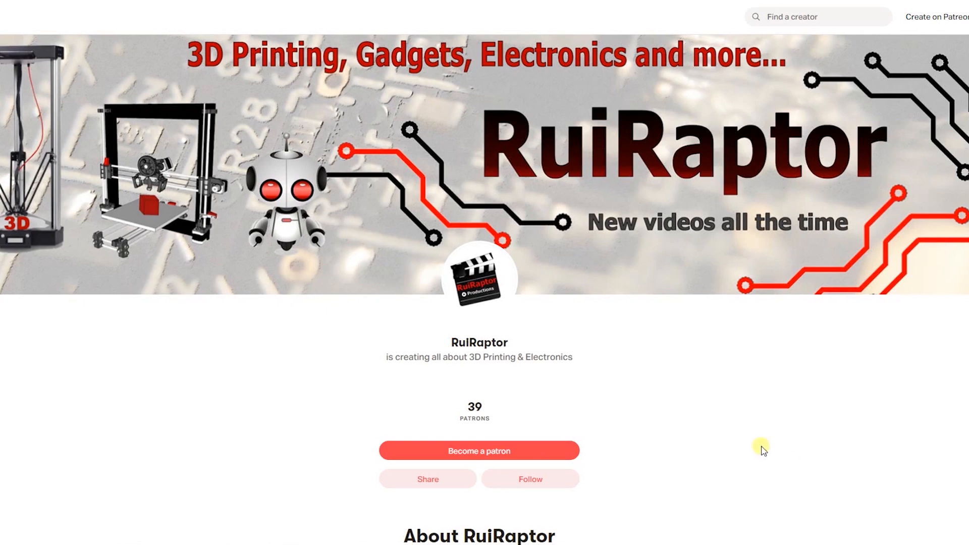